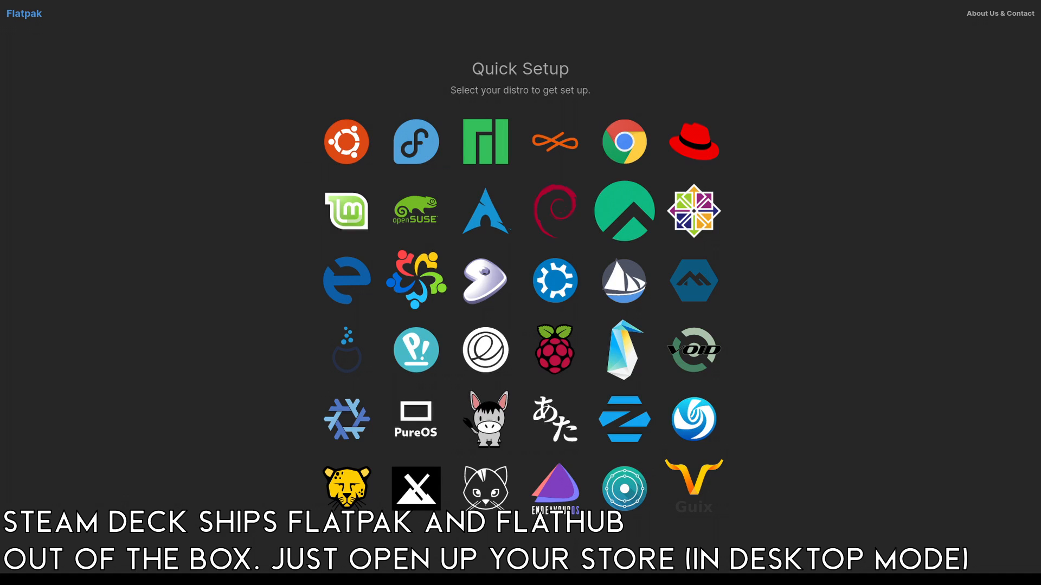
View Flatpak's Ubuntu setup steps, then allow the launcher download from github.com.
left_click(346, 141)
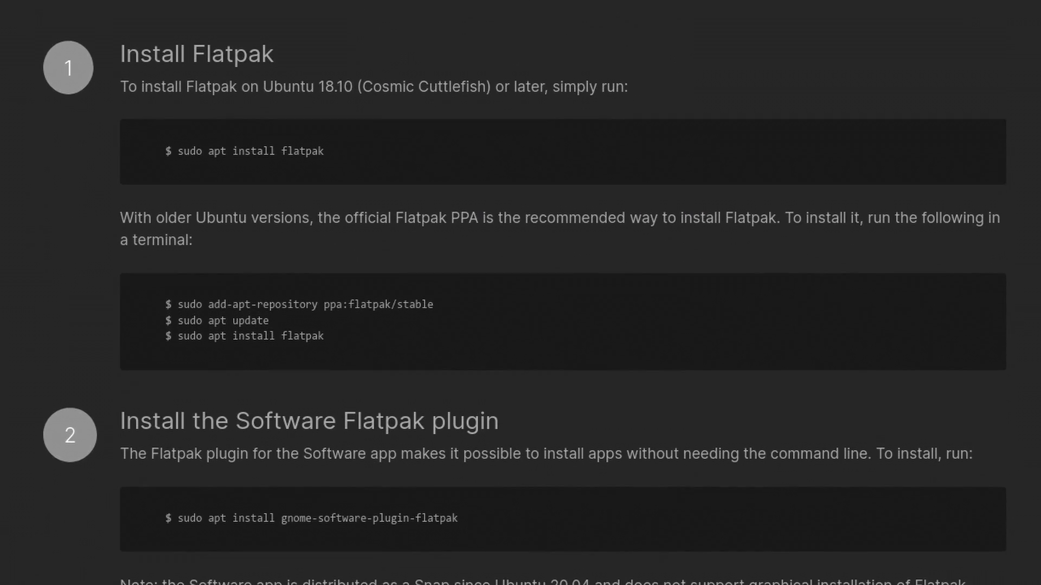
scroll("down", 3)
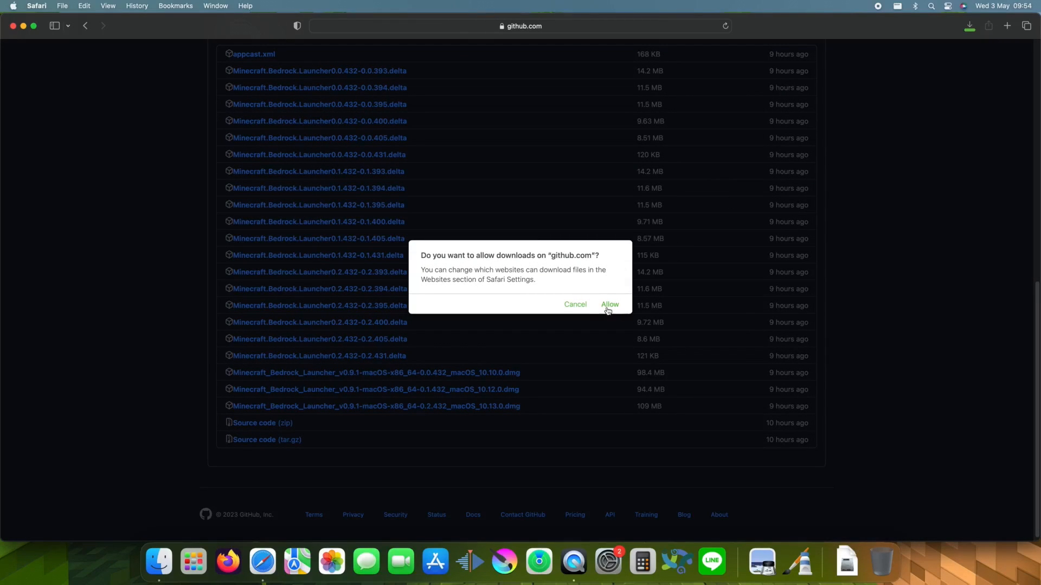
left_click(608, 304)
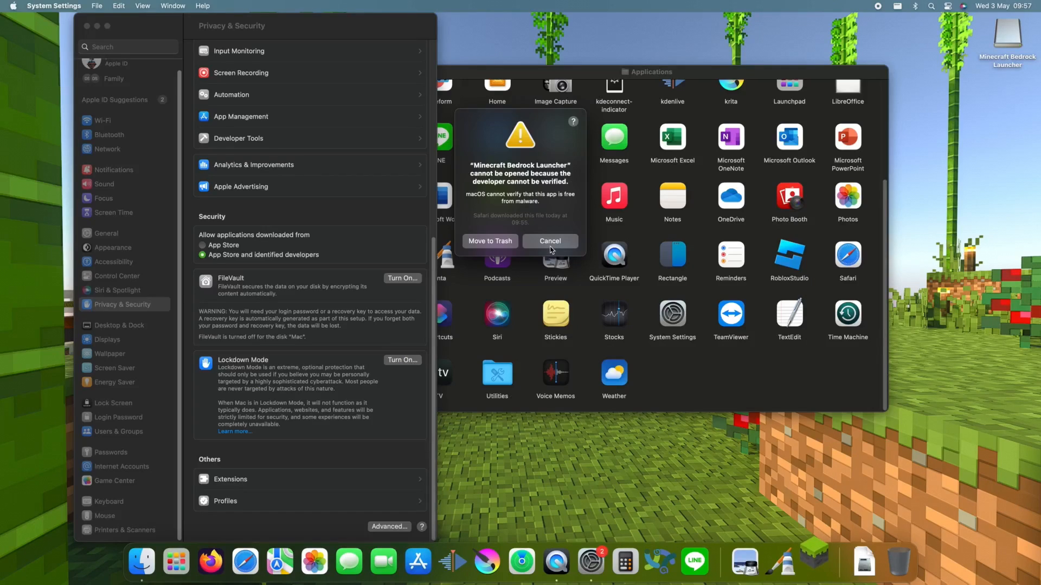
Dismiss the warning, choose Open Anyway in Privacy & Security, and confirm opening the launcher.
left_click(549, 240)
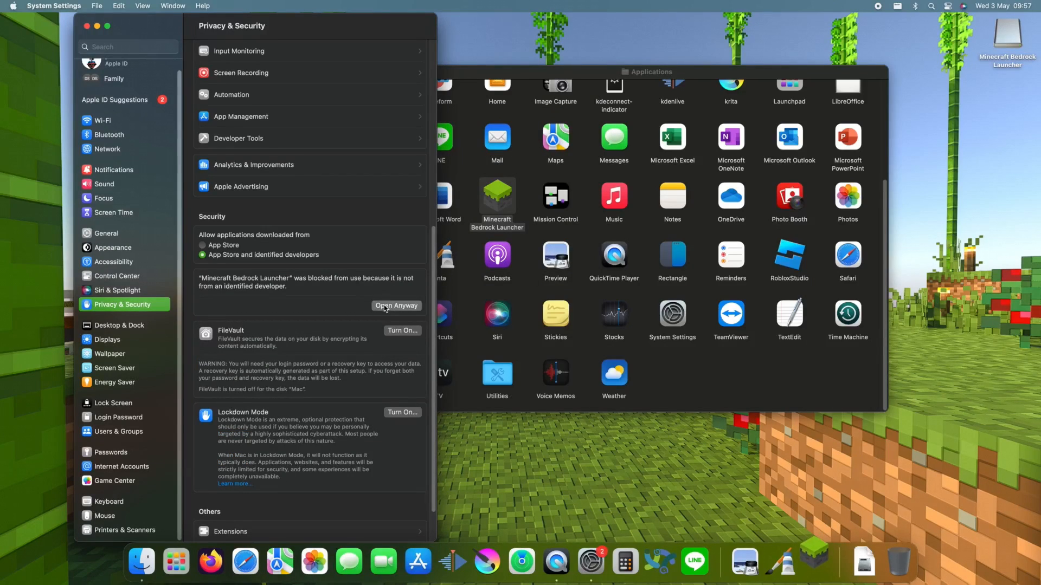
left_click(397, 306)
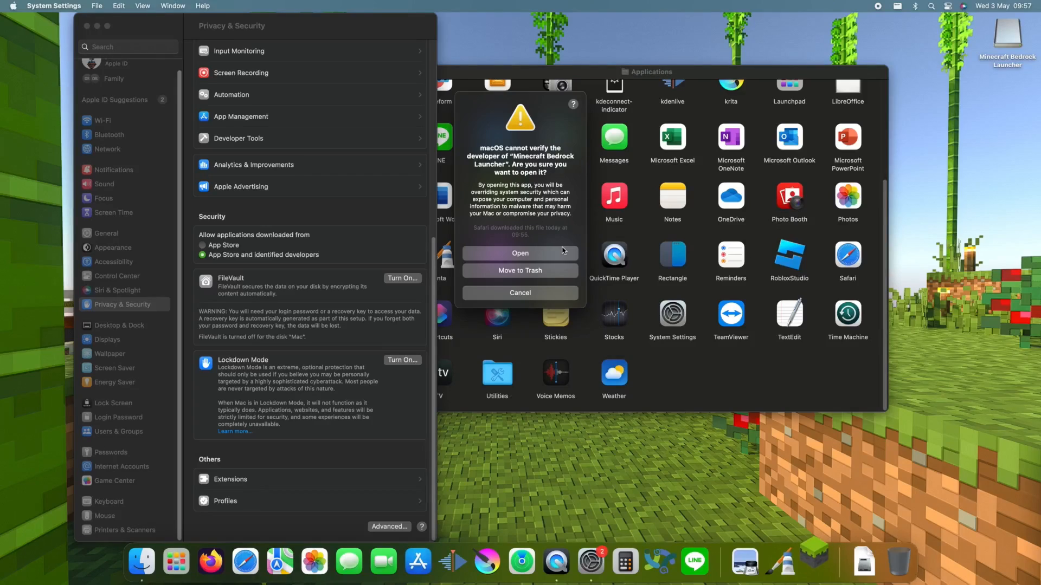
left_click(520, 252)
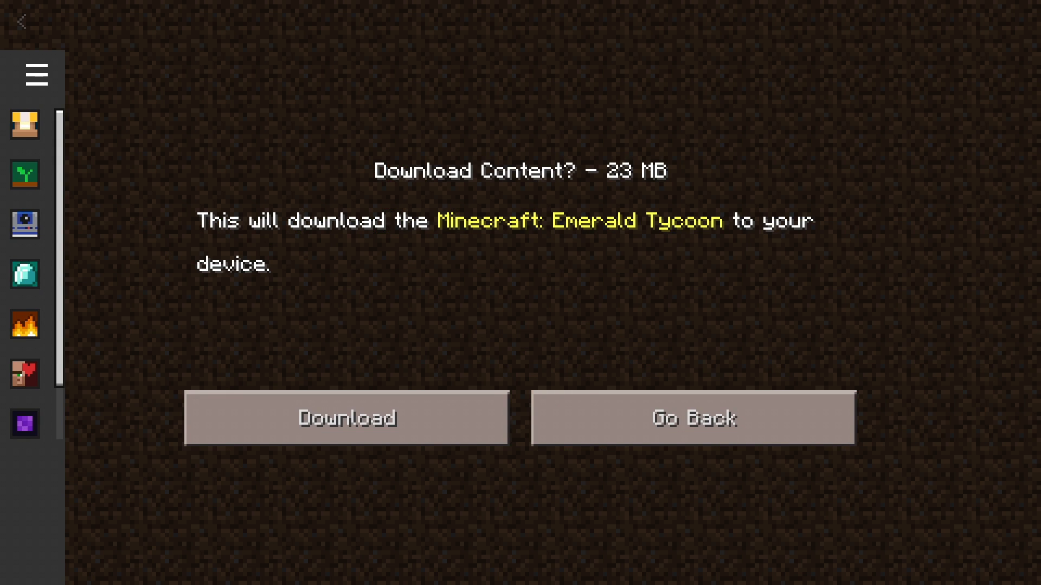
Enable Show unverified versions in the launcher's Dev settings and close the dialog.
left_click(345, 419)
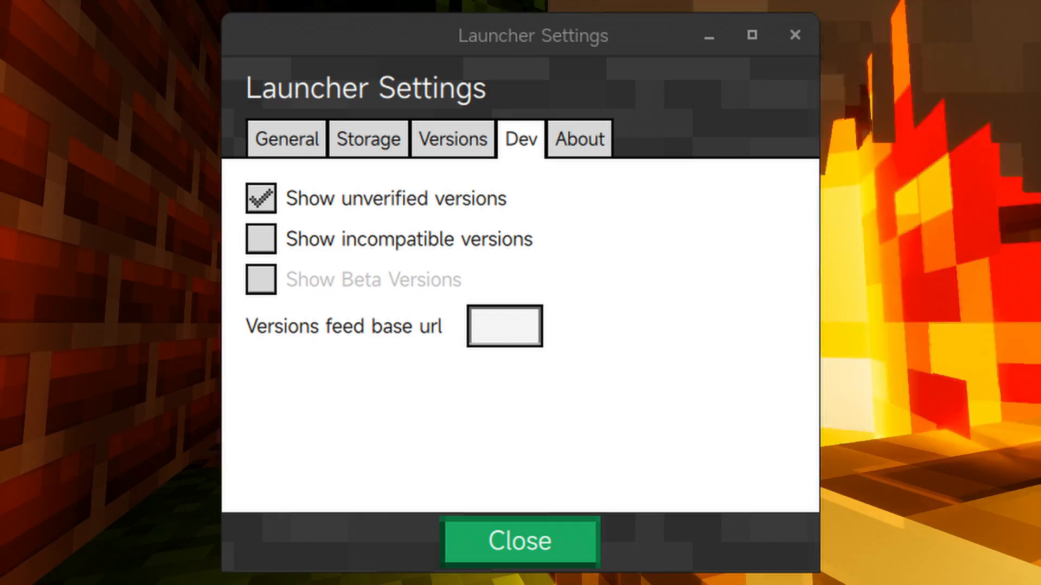
left_click(520, 540)
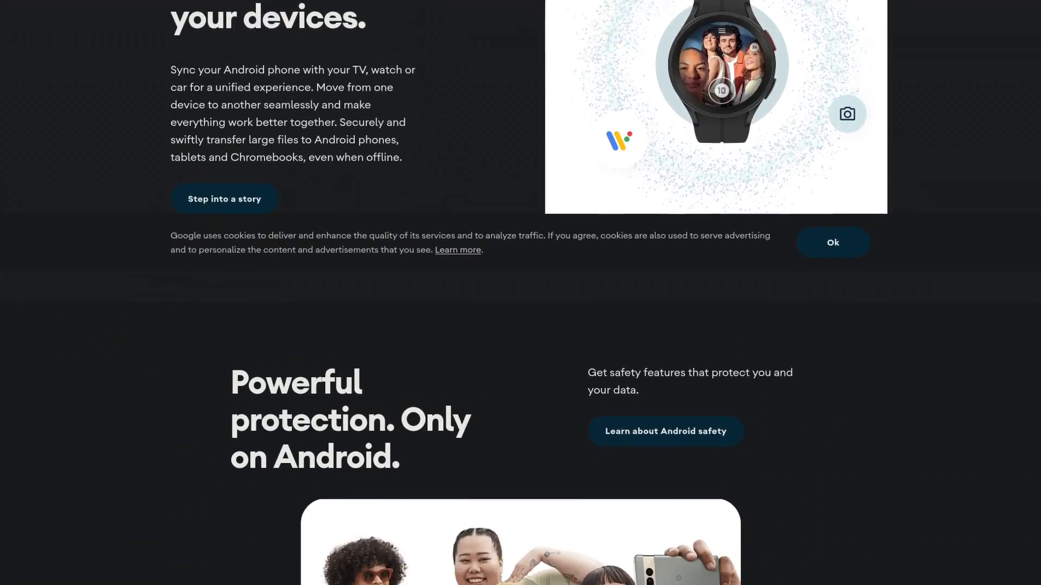
scroll("down", 3)
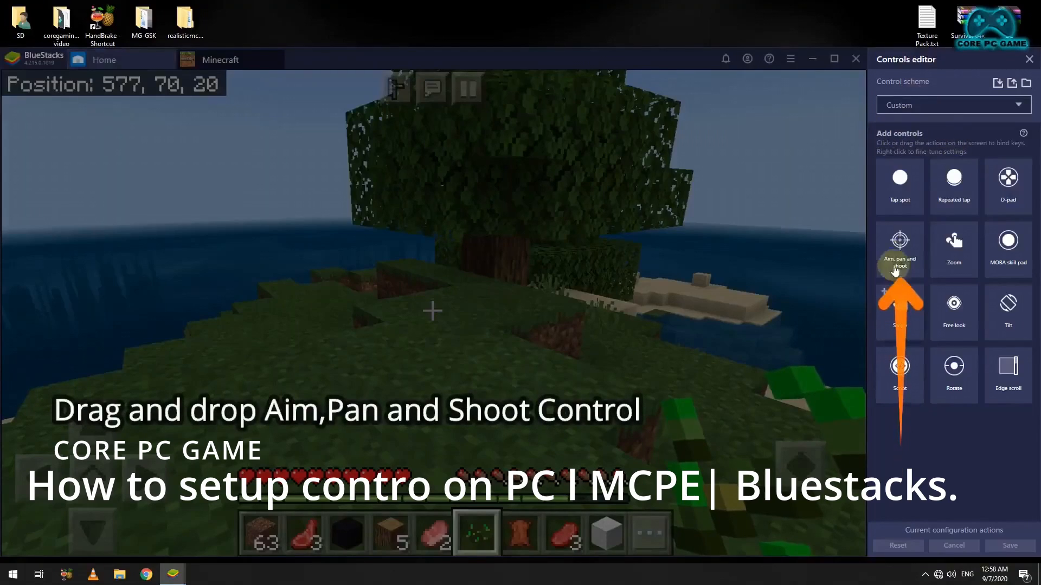
Place an Aim, pan and shoot control on Minecraft, then scroll the Macworld Boot Camp article.
left_click_drag(900, 249, 822, 279)
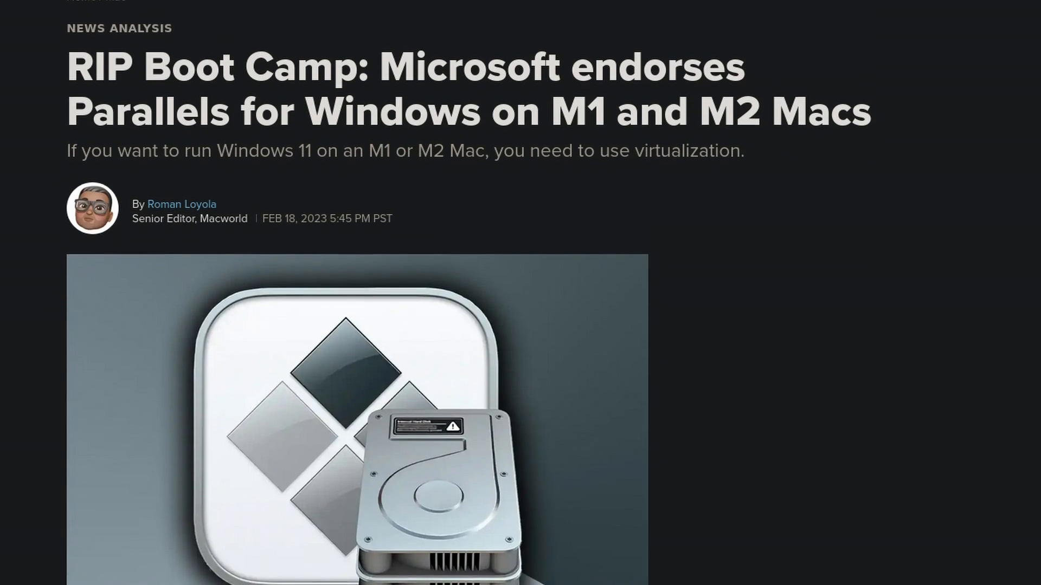
scroll("down", 3)
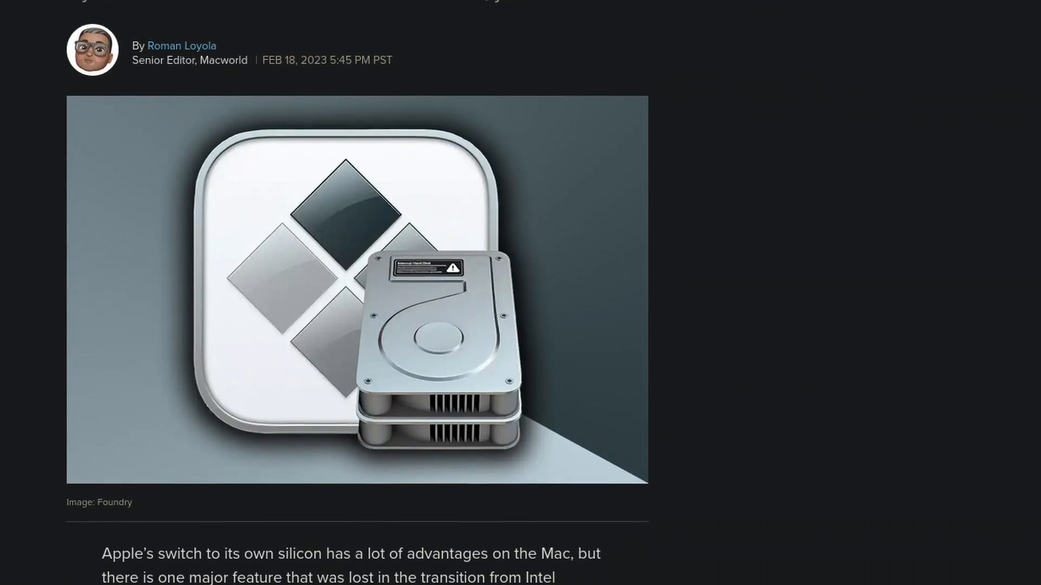
scroll("down", 3)
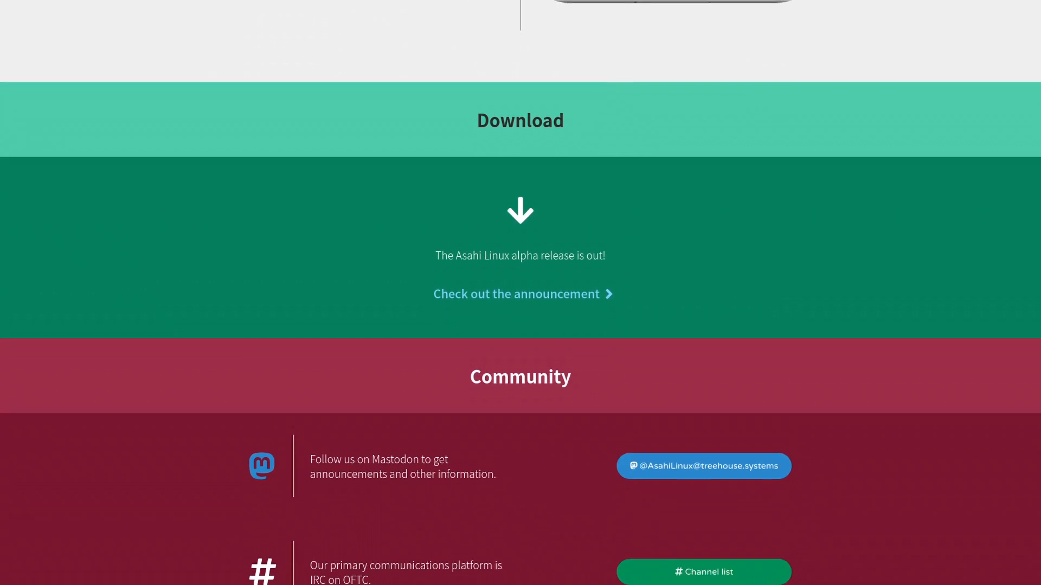
scroll("down", 3)
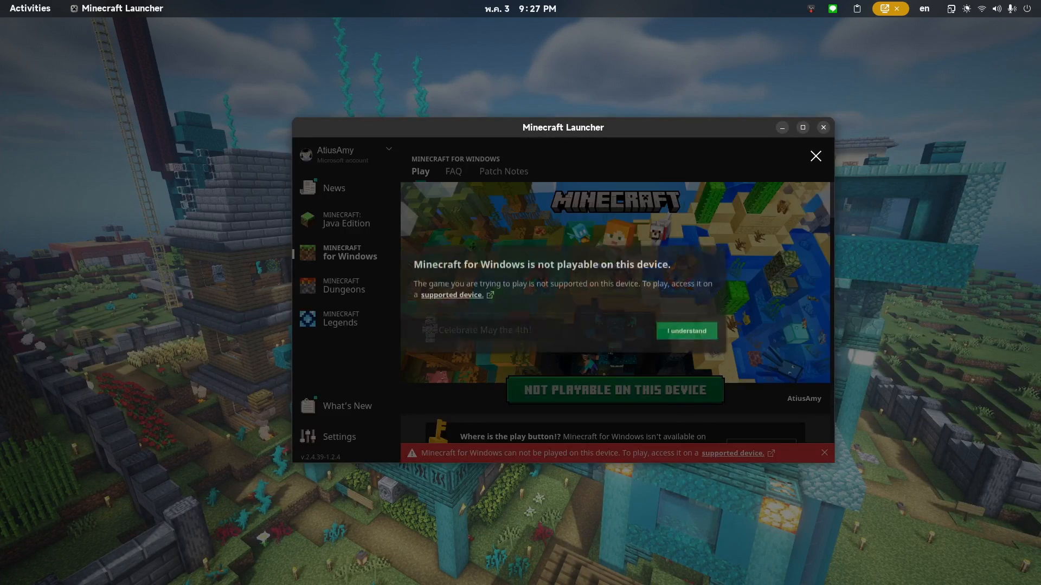
Acknowledge the Minecraft for Windows not-playable notice with I understand.
left_click(685, 331)
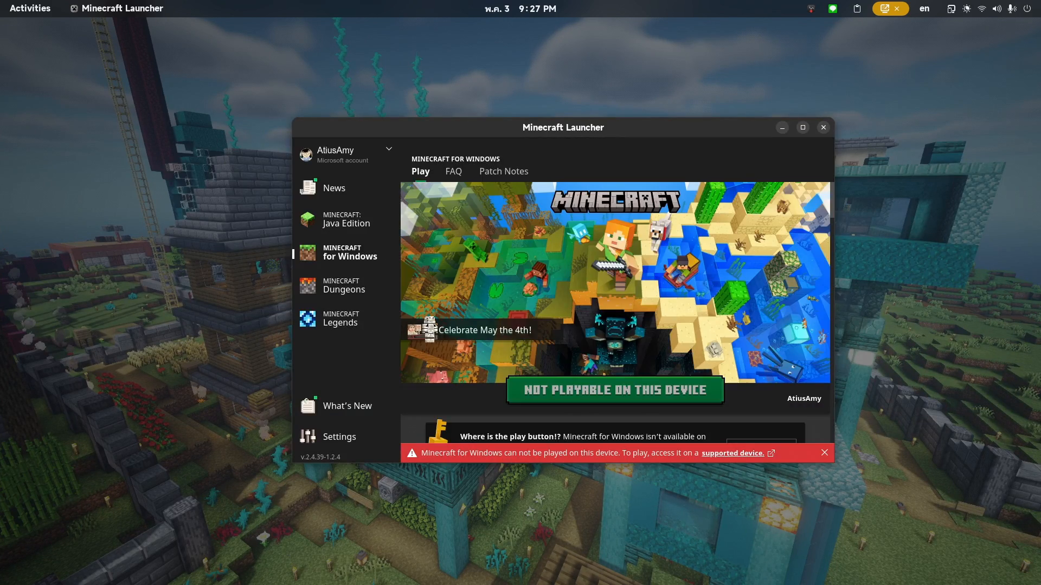